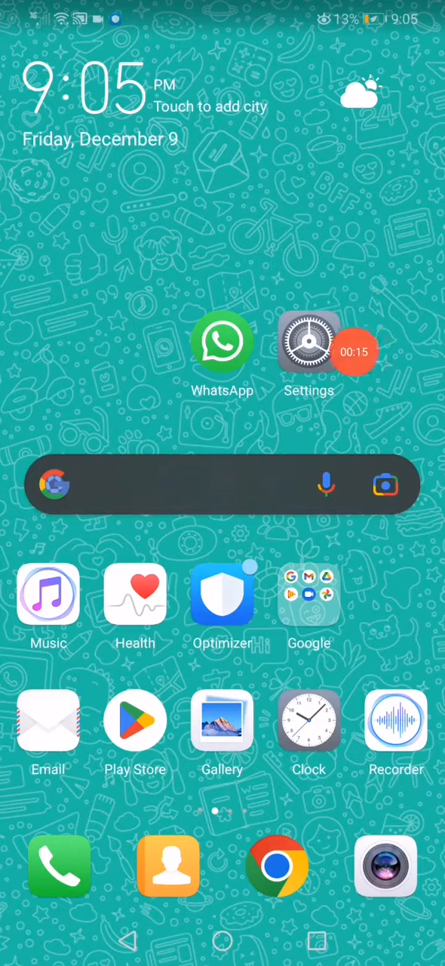
Launch the Settings app from the home screen.
{"action": "left_click", "coordinate": [309, 343]}
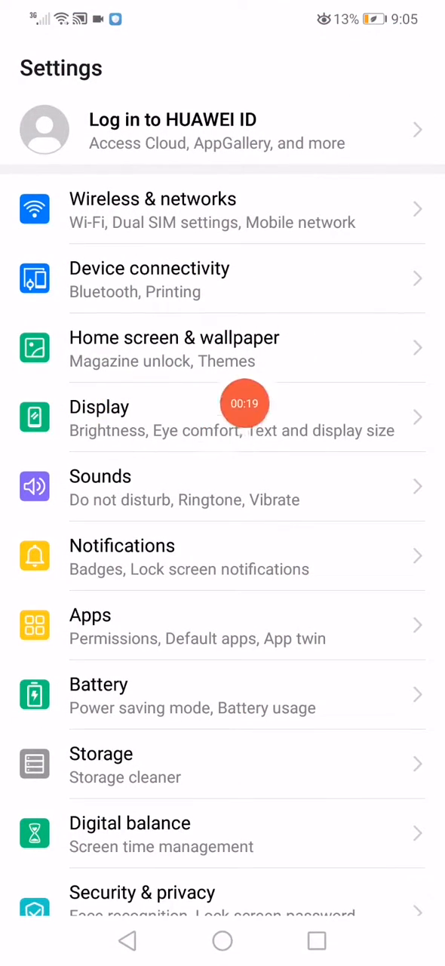
Under Display > More display settings, turn Auto-rotate screen on and back off.
{"action": "left_click", "coordinate": [99, 417]}
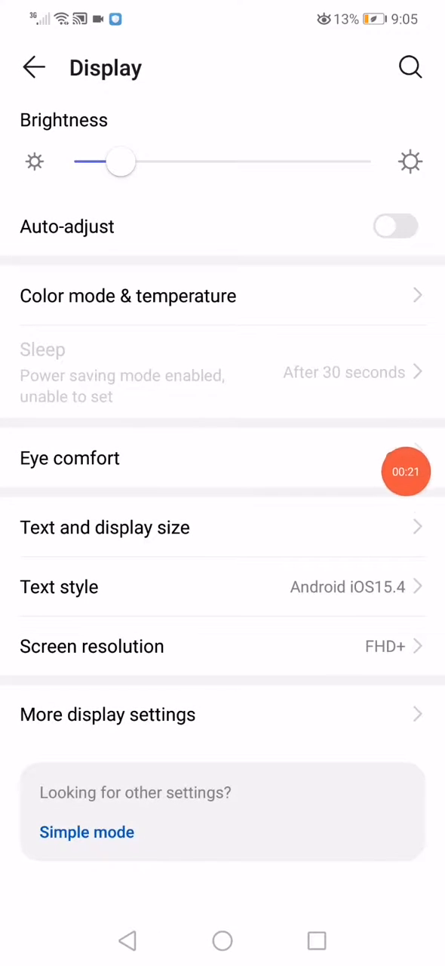
{"action": "left_click", "coordinate": [108, 714]}
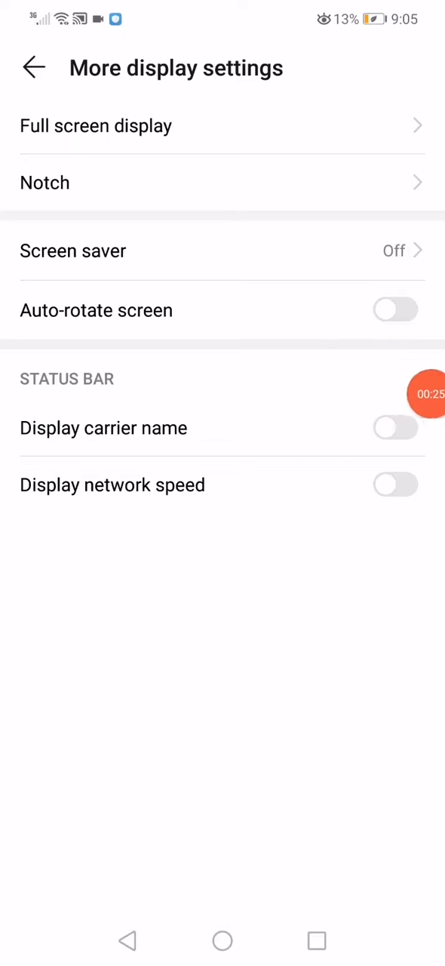
{"action": "left_click", "coordinate": [395, 310]}
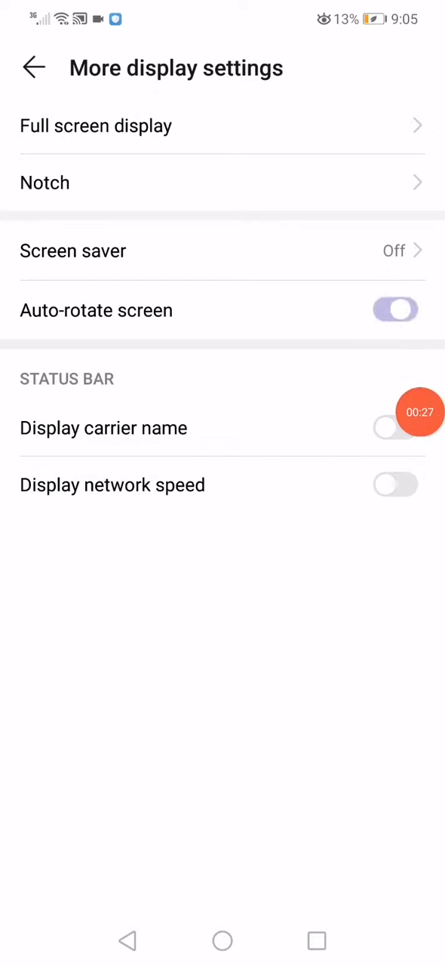
{"action": "left_click", "coordinate": [395, 310]}
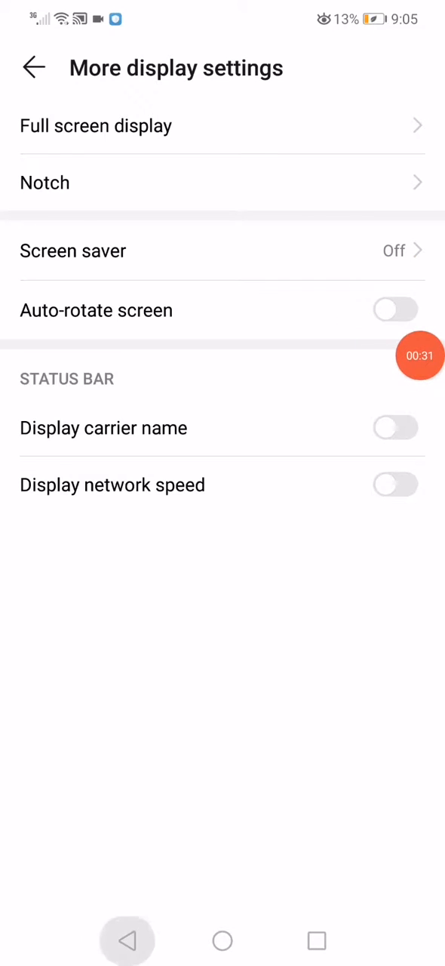
Leave the display settings page and toggle the Airplane mode switch.
{"action": "left_click", "coordinate": [33, 67]}
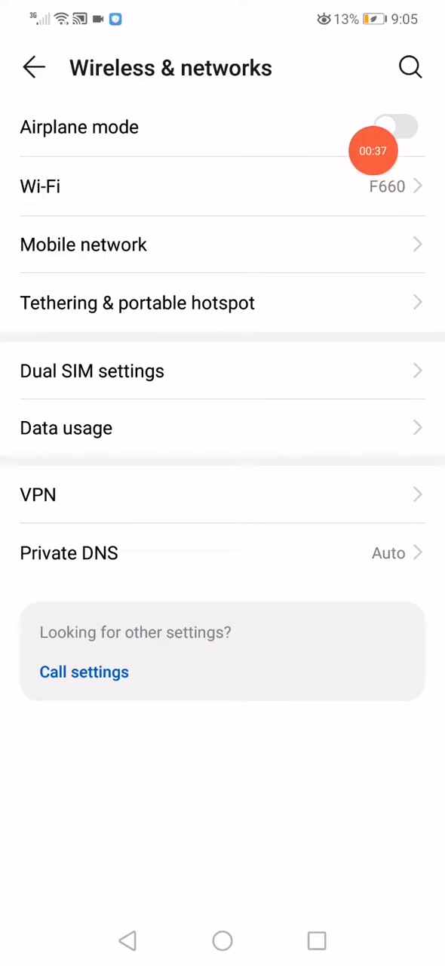
{"action": "left_click", "coordinate": [395, 127]}
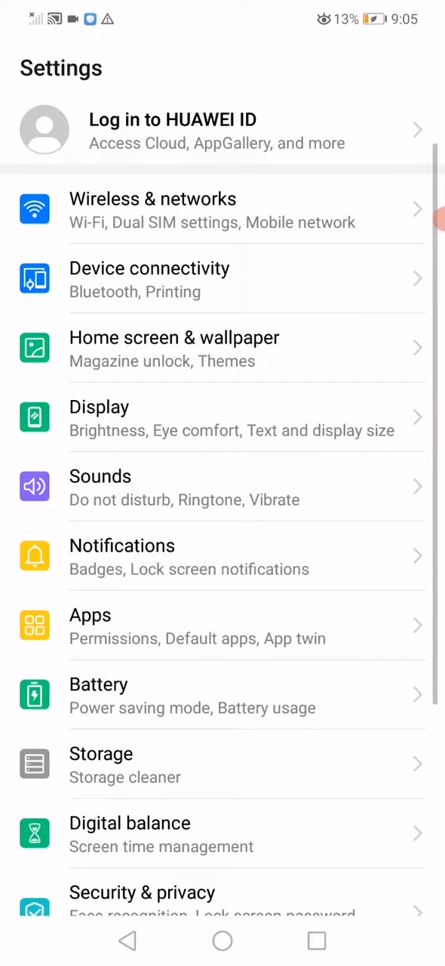
Open Apps > All apps and scroll down the list toward WhatsApp.
{"action": "left_click", "coordinate": [90, 615]}
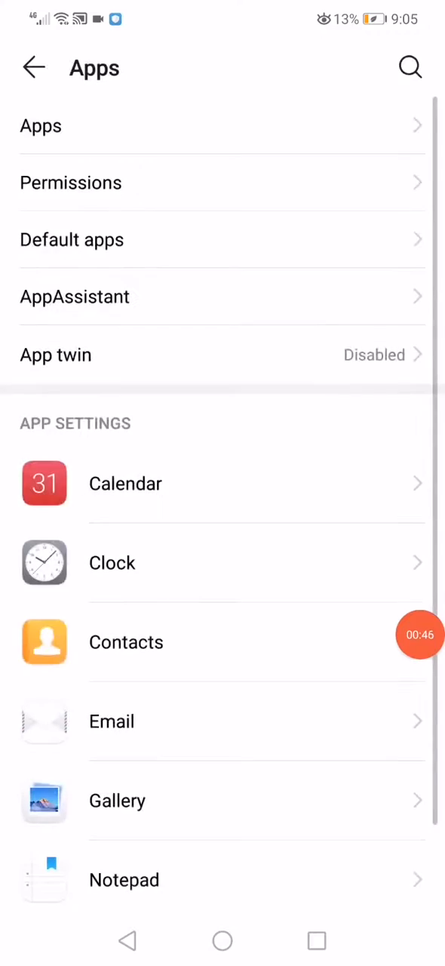
{"action": "left_click", "coordinate": [41, 126]}
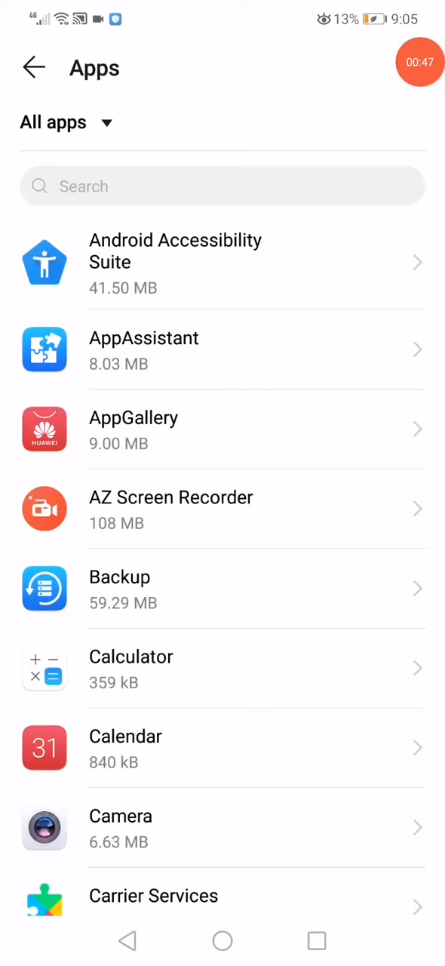
{"action": "scroll", "scroll_direction": "down", "scroll_amount": 3}
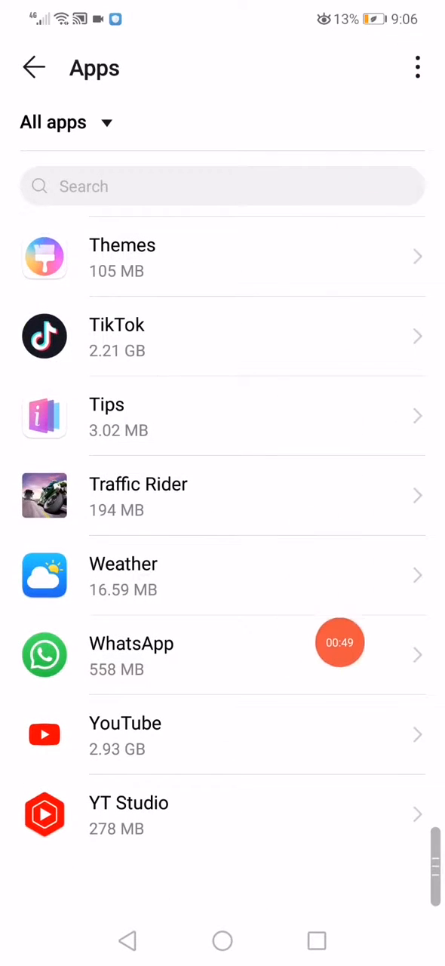